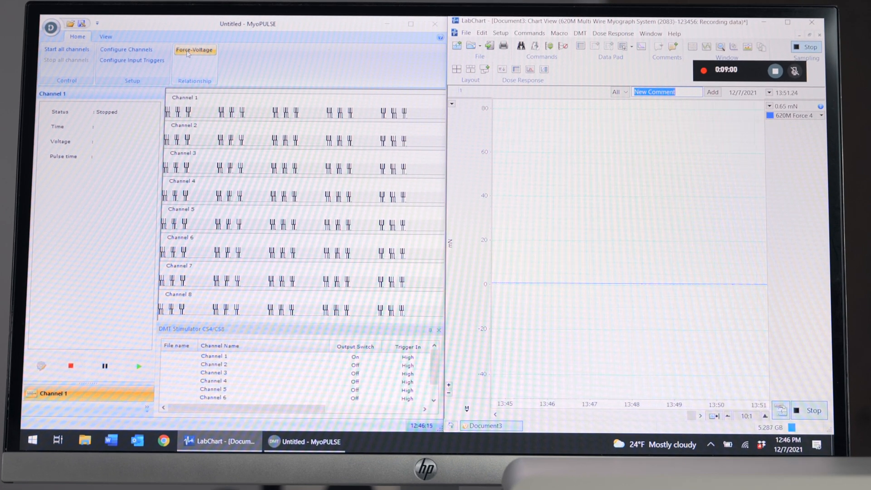
- In the Force-Voltage settings, set channel 1's pulse voltage to 8 V with a 1 V increment
left_click(194, 49)
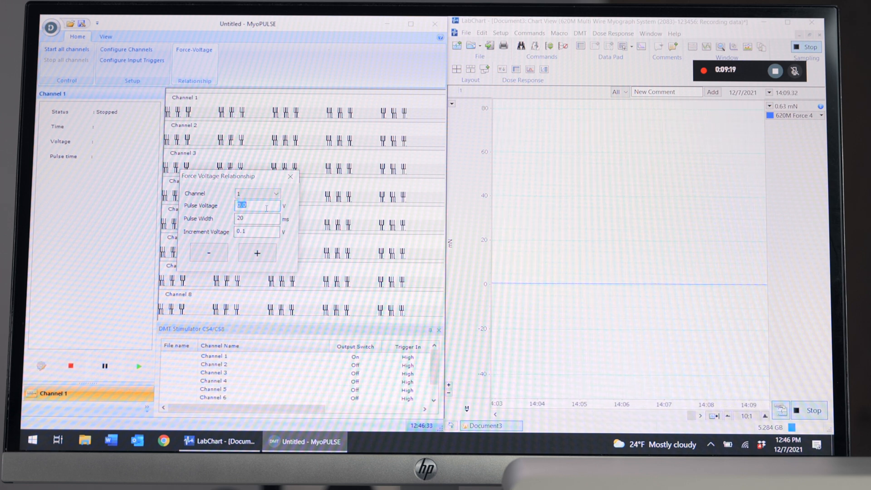
type("8")
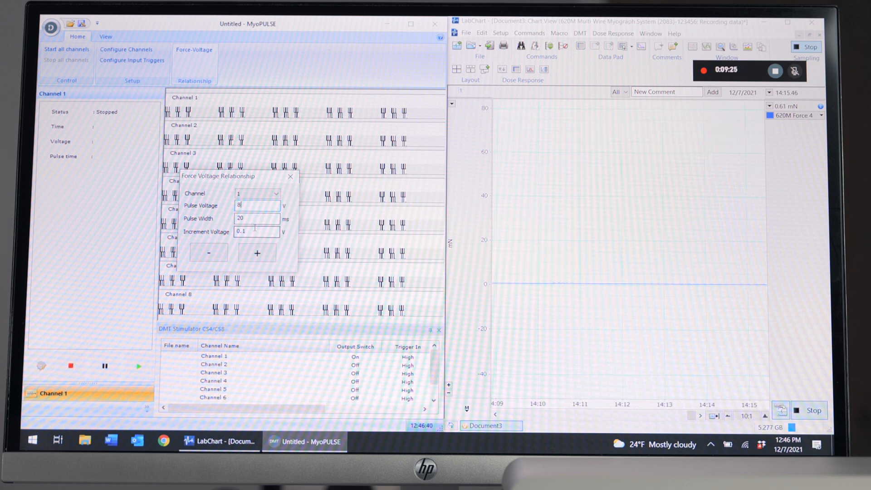
triple_click(256, 232)
type("1")
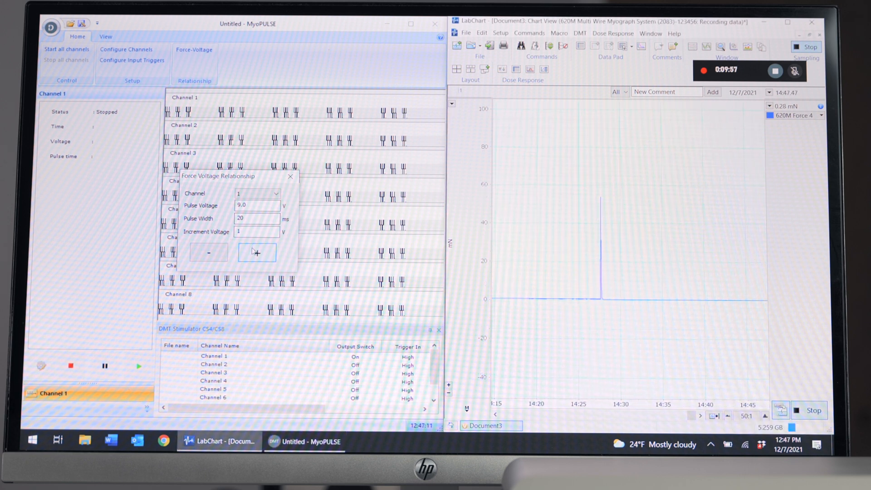
- Step the pulse voltage up one volt at a time to 16 V, then dismiss the settings
left_click(256, 252)
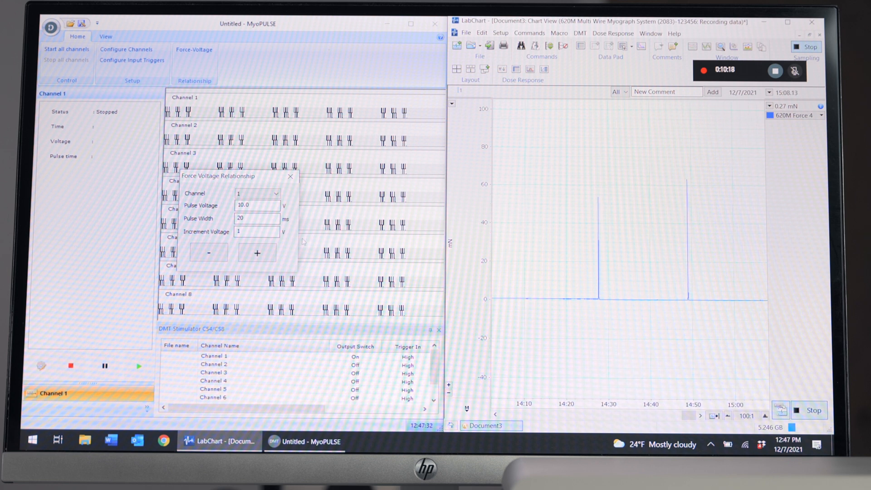
left_click(256, 253)
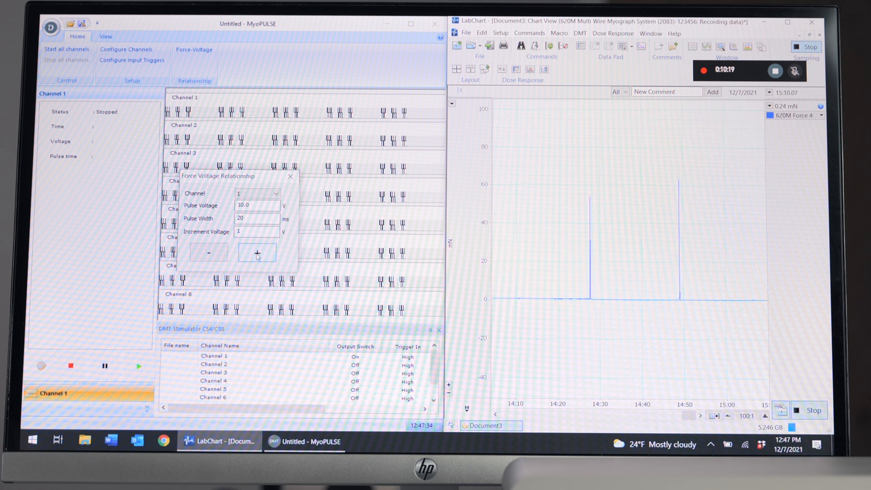
left_click(256, 253)
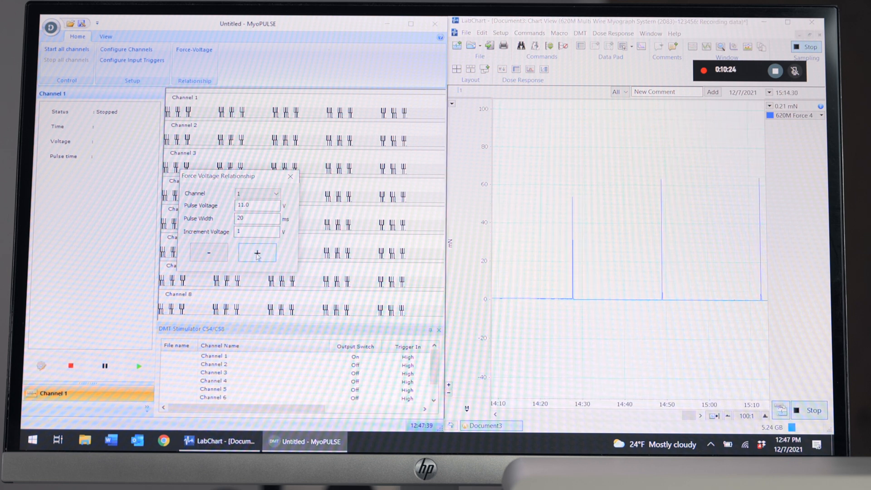
left_click(257, 254)
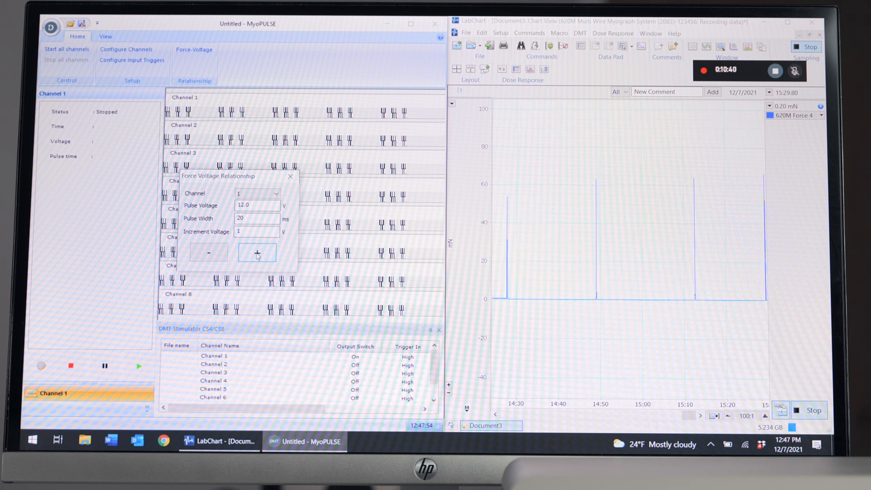
left_click(256, 253)
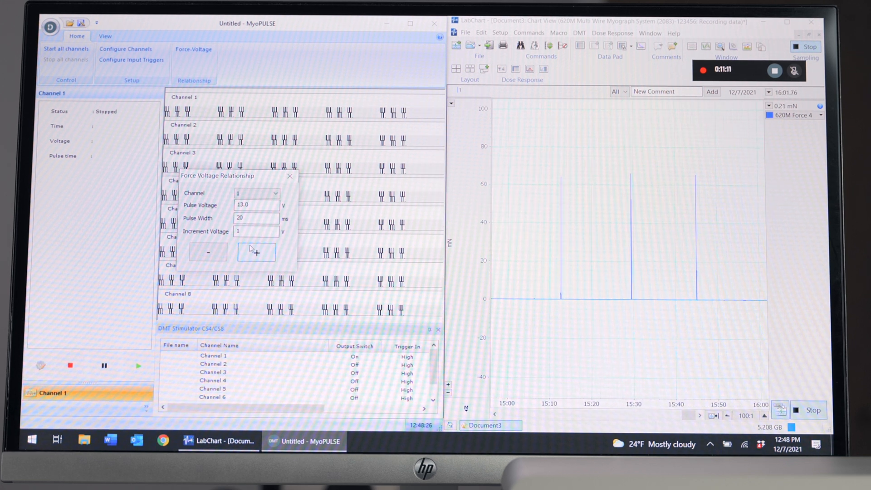
left_click(256, 254)
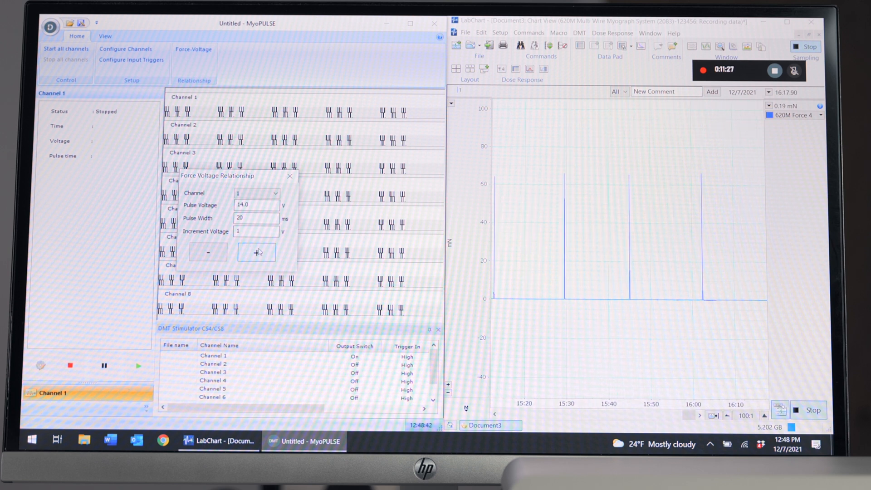
left_click(256, 253)
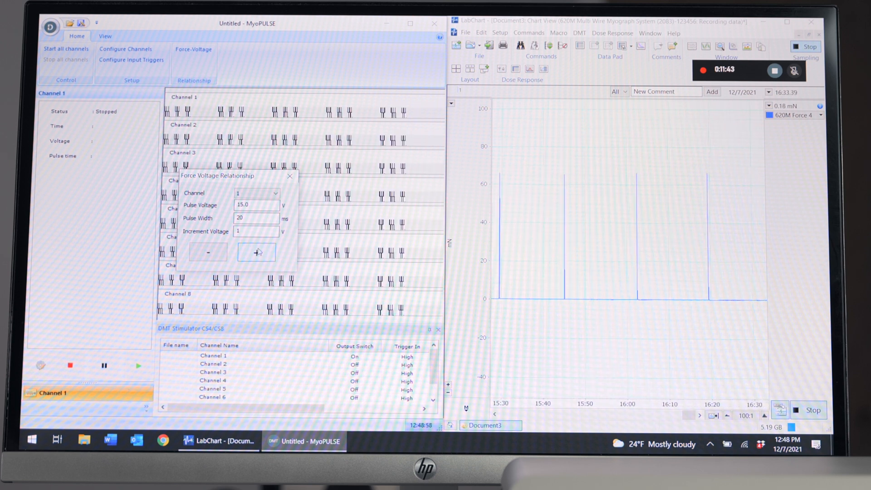
left_click(256, 253)
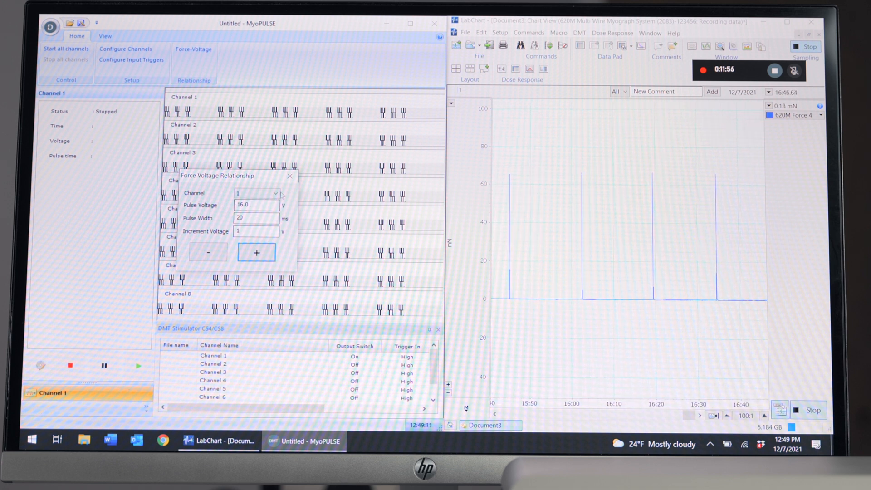
mouse_move(289, 176)
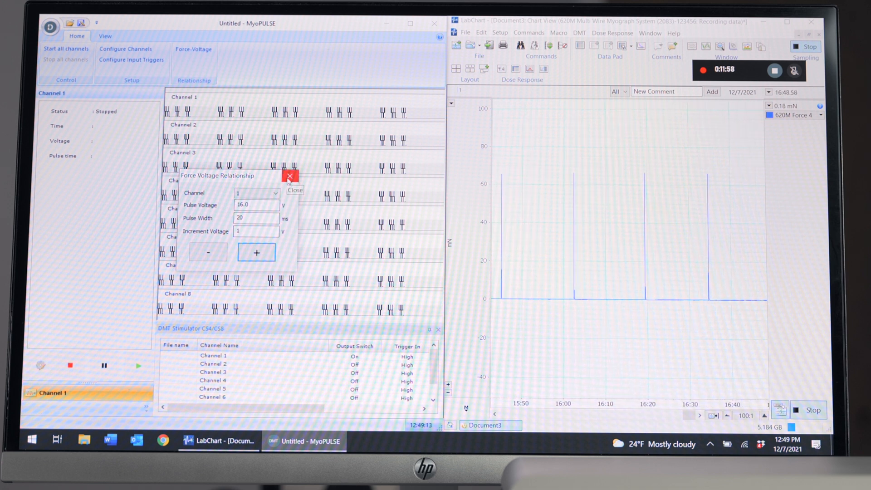
left_click(290, 177)
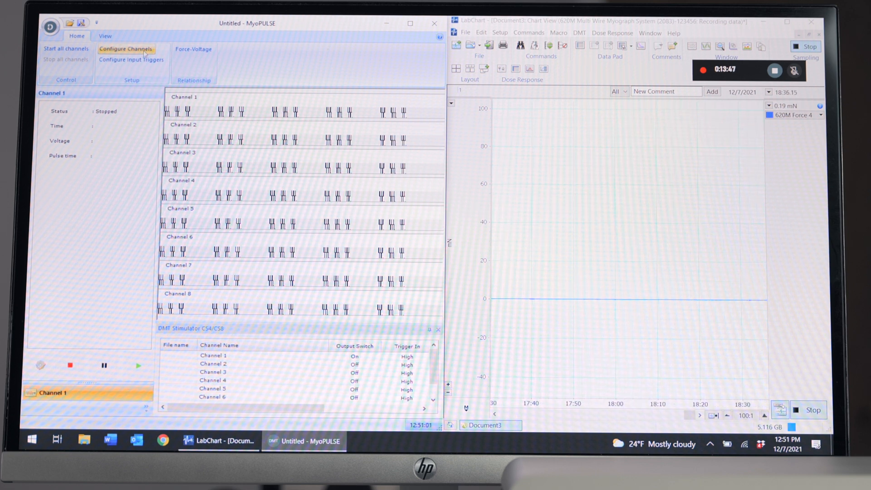
- Configure channel 1 as a single bipolar pulse at 16 V and 20 ms width
left_click(125, 49)
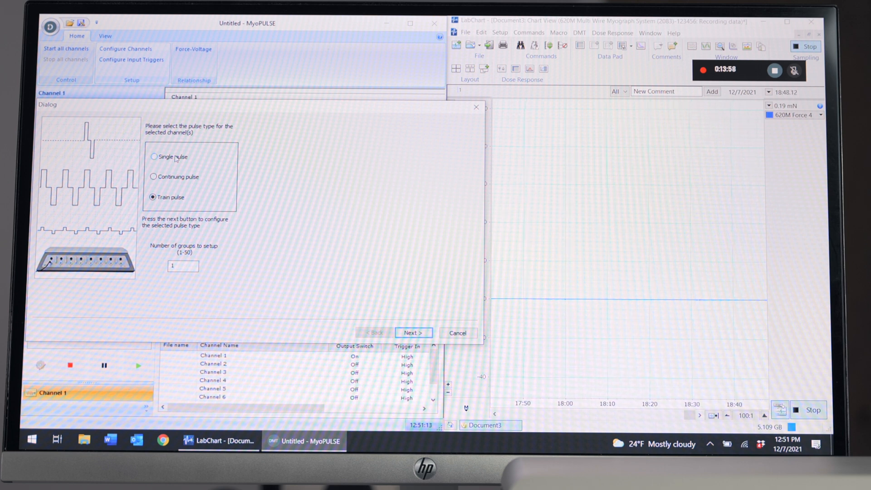
left_click(154, 157)
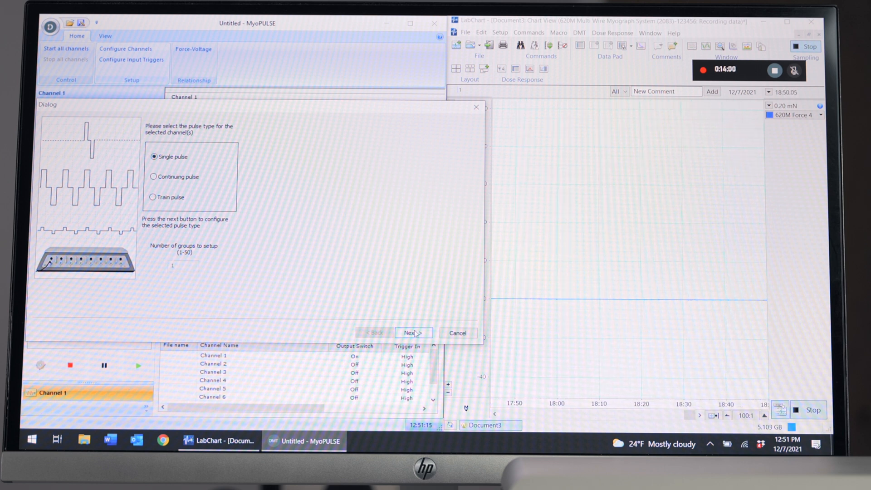
left_click(413, 332)
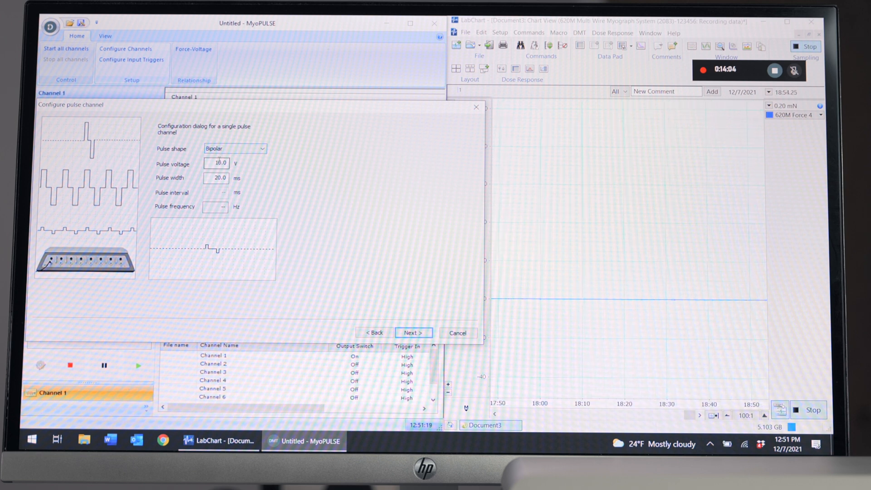
triple_click(215, 162)
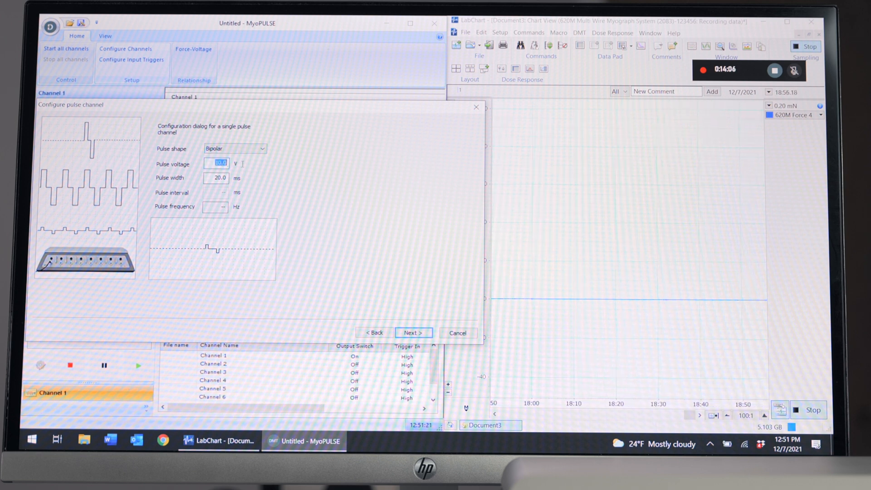
type("16")
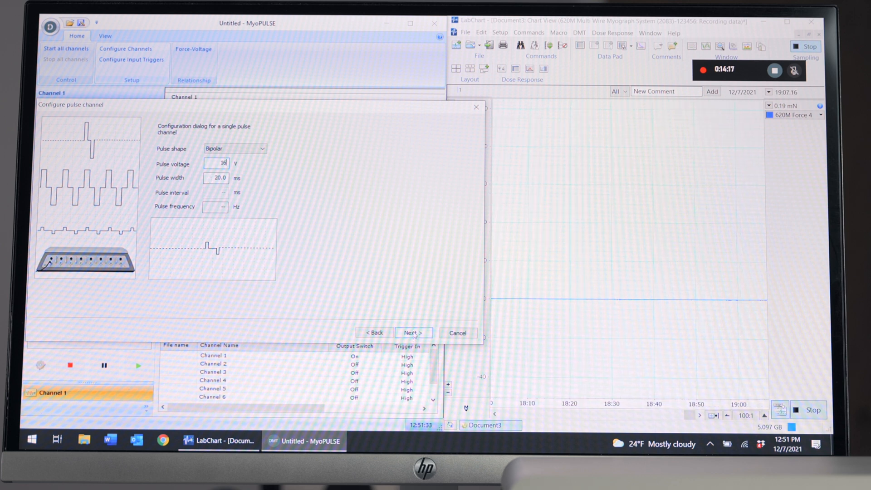
left_click(414, 333)
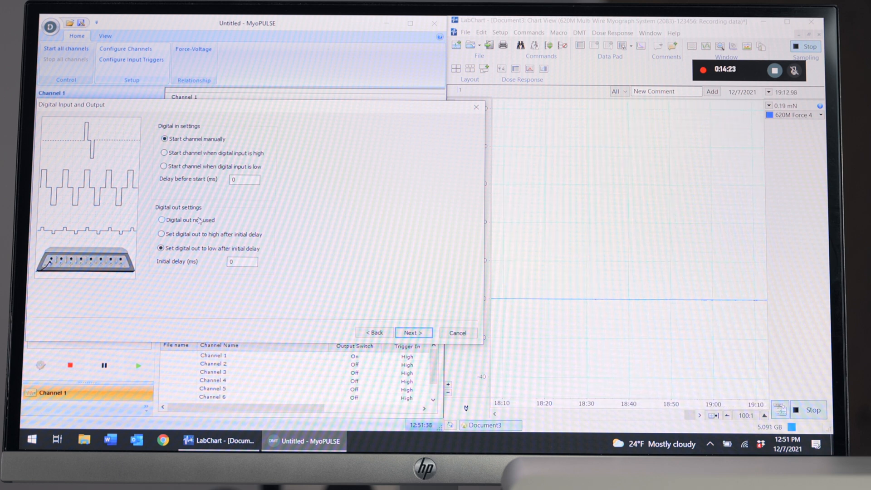
- Leave the digital output unused, manual start, and save the single-pulse configuration
left_click(162, 220)
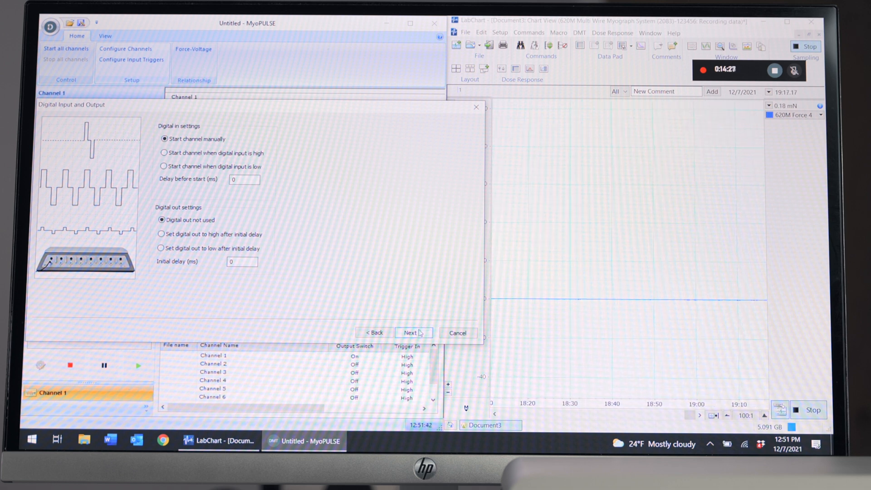
left_click(410, 332)
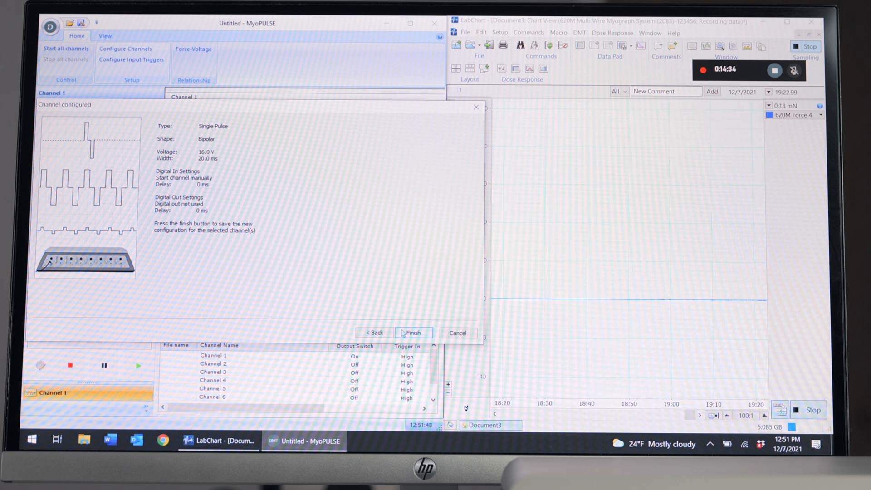
left_click(412, 332)
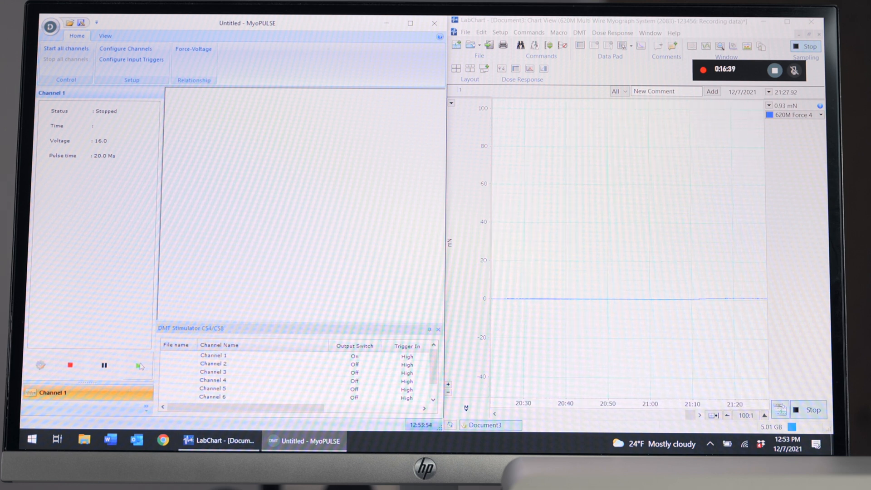
- Fire a single 16 V pulse on channel 1, producing contraction spikes in the force trace
left_click(140, 365)
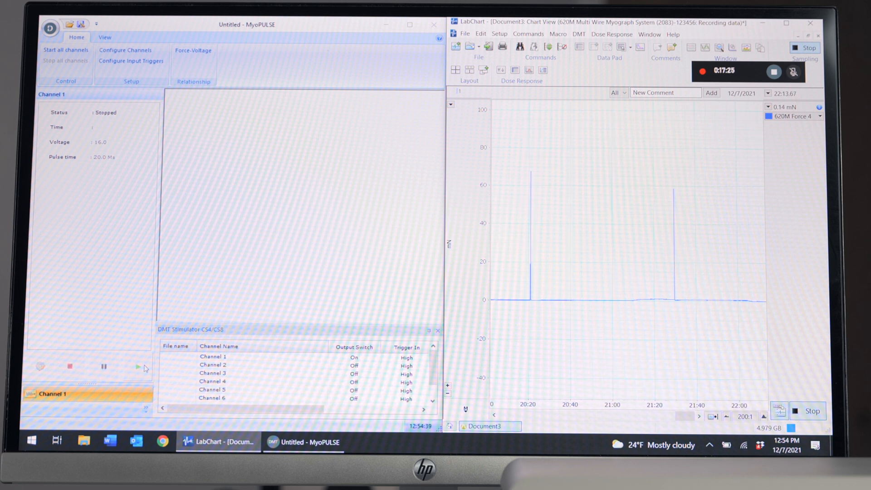
- Deliver another single 16 V preload pulse on channel 1, adding a spike near 80 mN
left_click(137, 367)
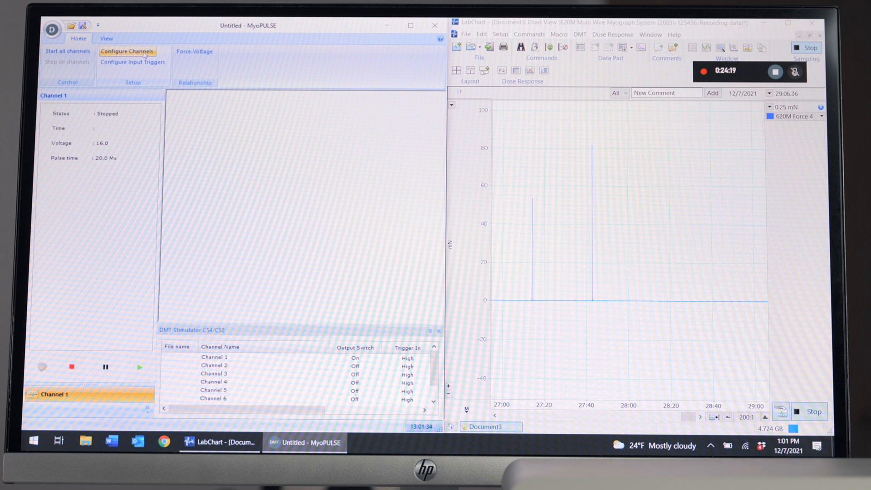
- Save channel 1 as continuing bipolar pulses at 16 V, 20 ms width, 12.5 Hz, manual start
left_click(127, 51)
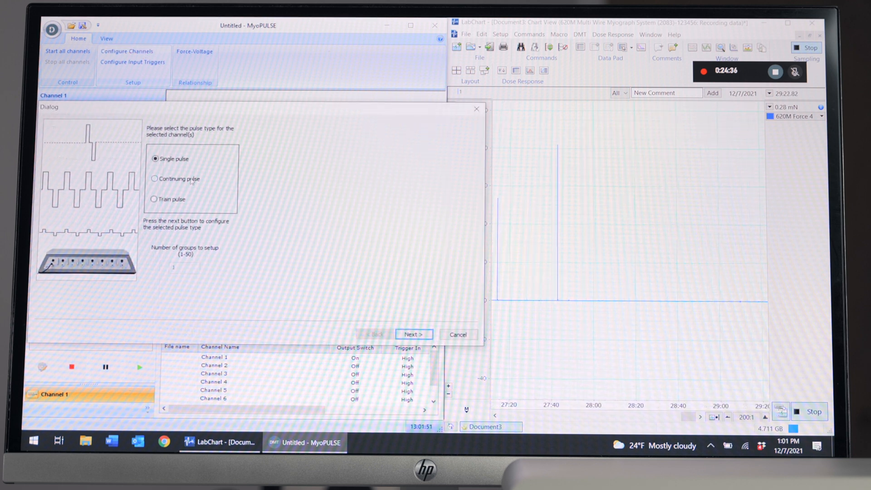
left_click(155, 179)
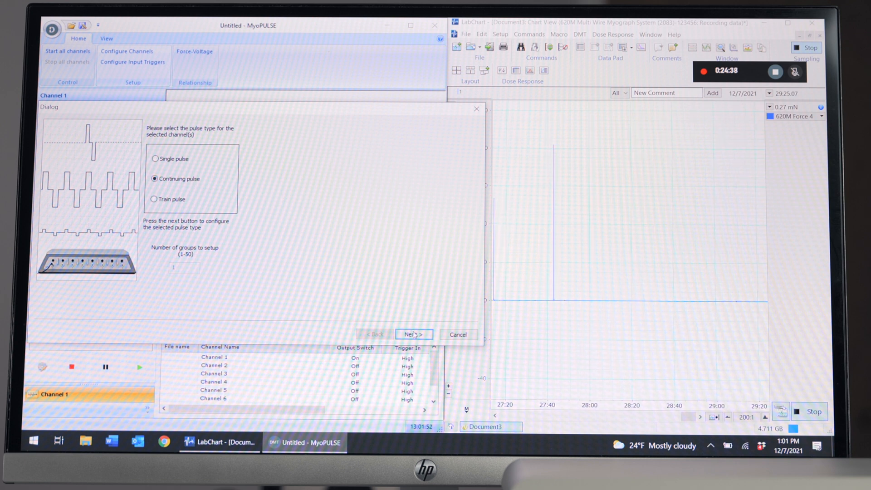
left_click(413, 334)
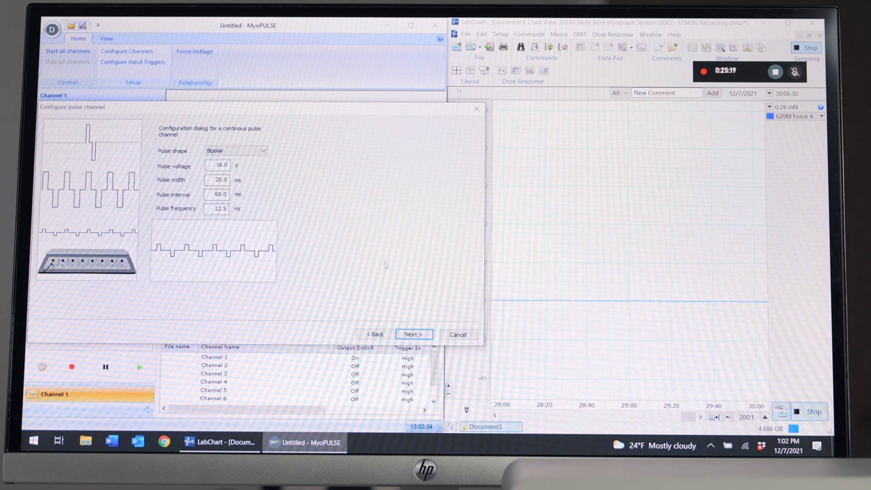
left_click(414, 334)
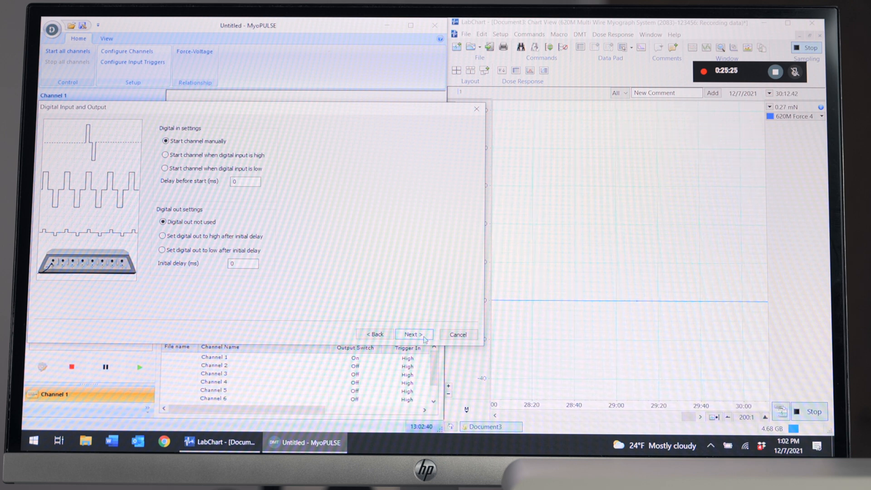
left_click(414, 334)
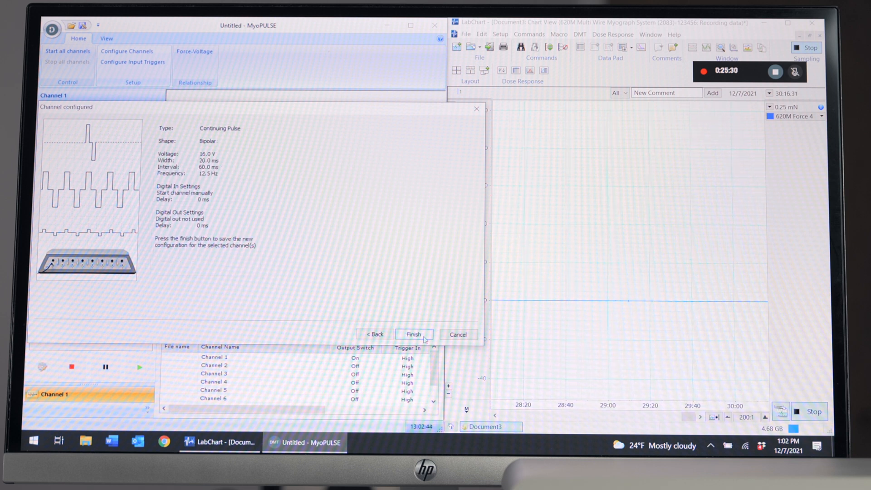
left_click(414, 334)
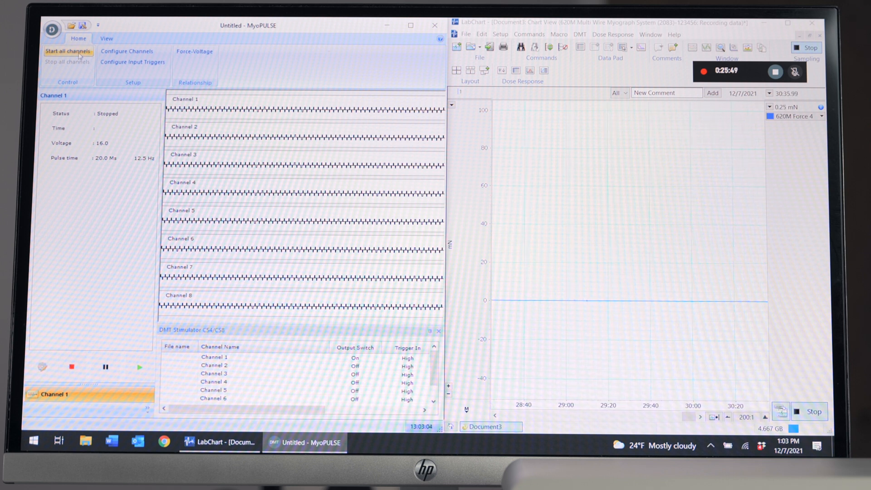
- Start continuous 12.5 Hz stimulation on all channels, recording a fatigue contraction near 25 mN
left_click(68, 51)
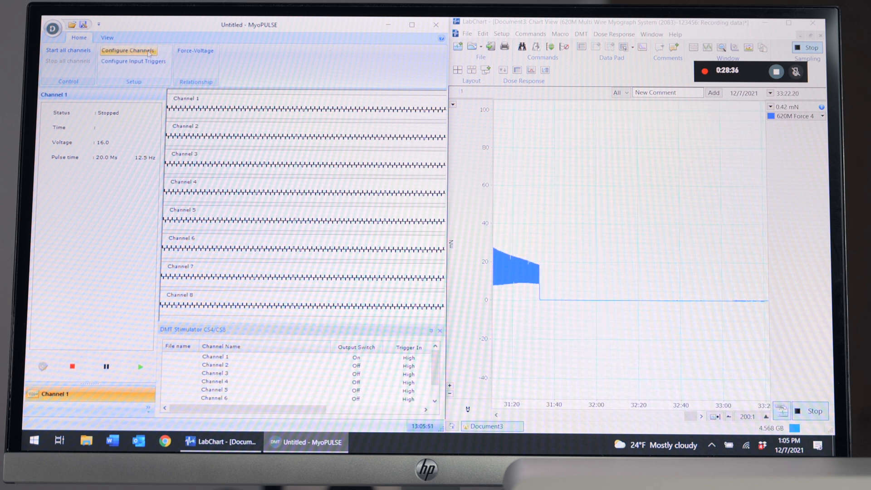
- Choose train pulse for channel 1 and bring up the train settings for group 1 of 4
left_click(128, 50)
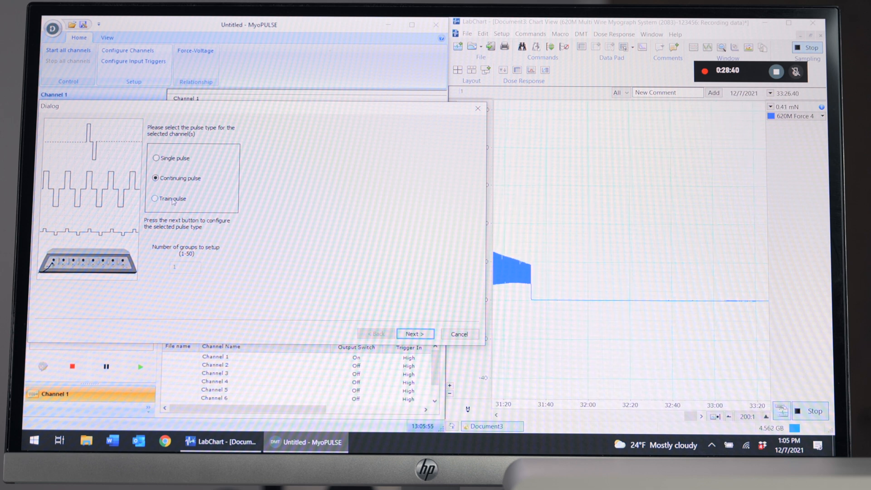
left_click(155, 199)
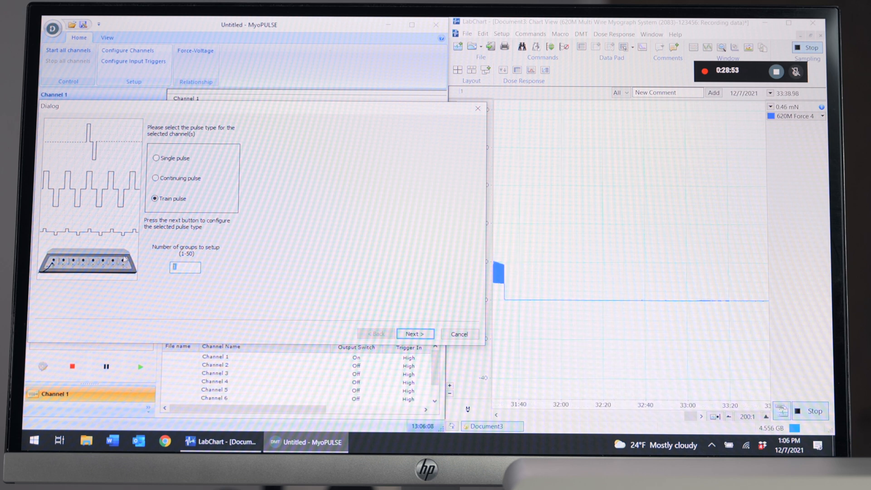
left_click(414, 334)
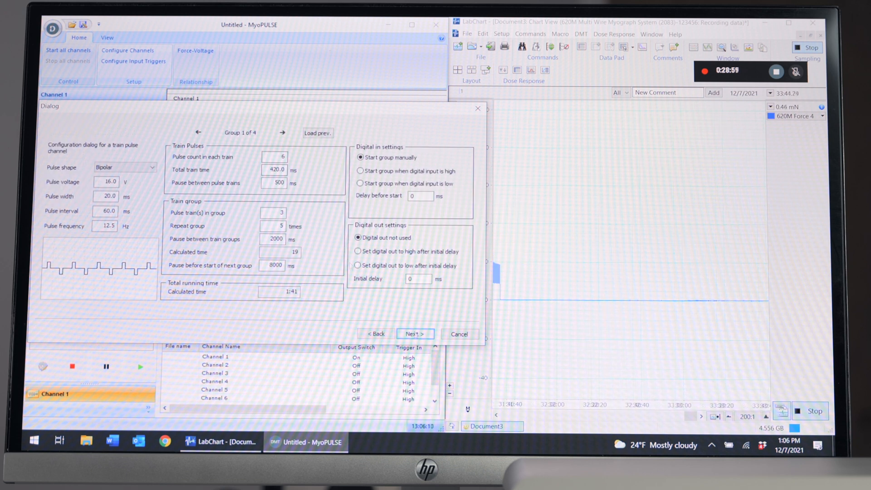